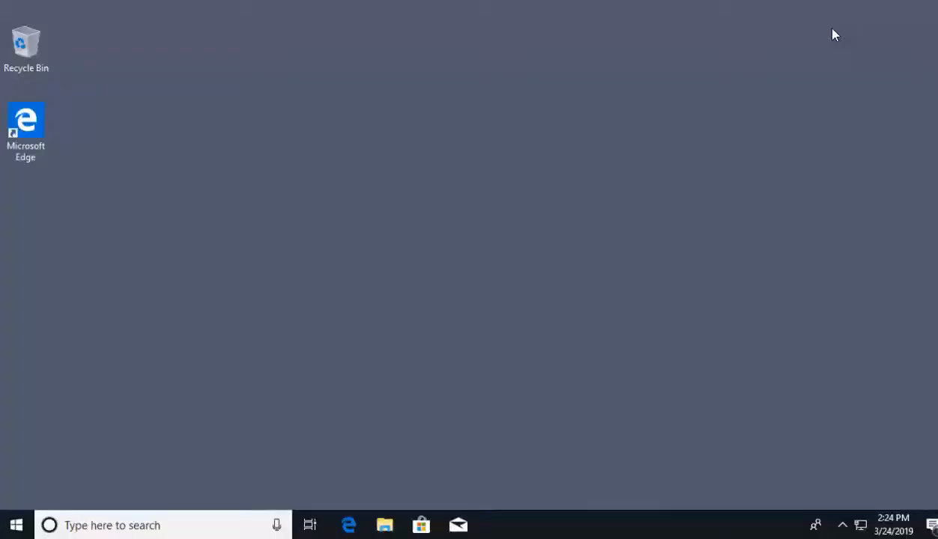
pyautogui.moveTo(78, 469)
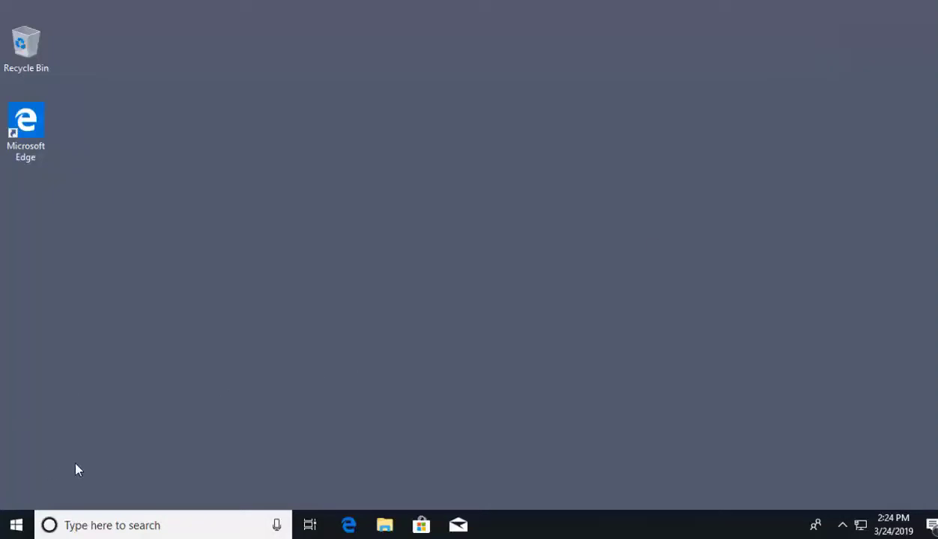
pyautogui.moveTo(83, 469)
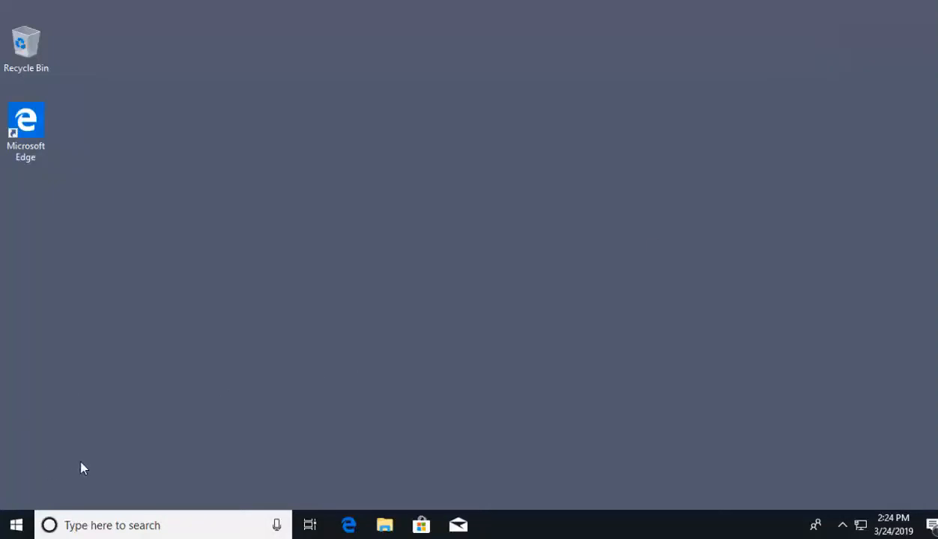
pyautogui.moveTo(56, 291)
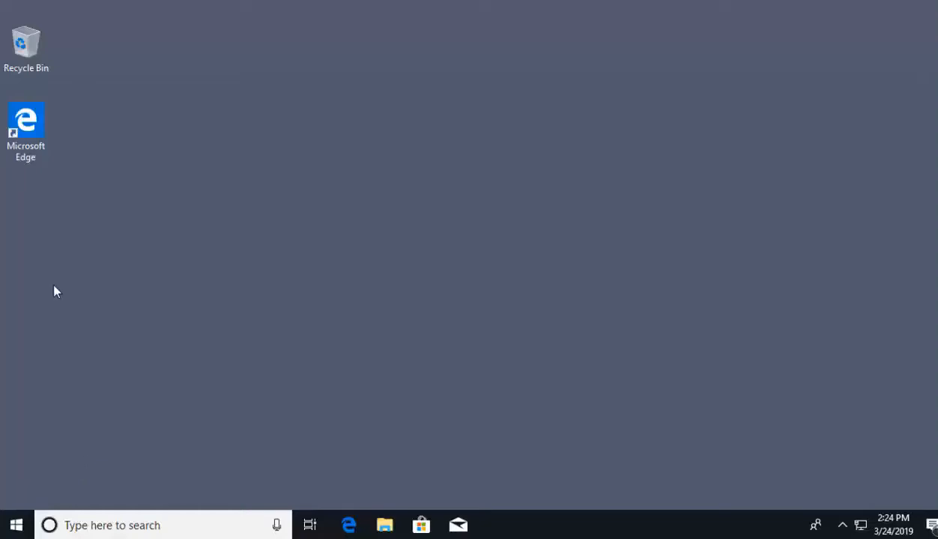
pyautogui.moveTo(15, 526)
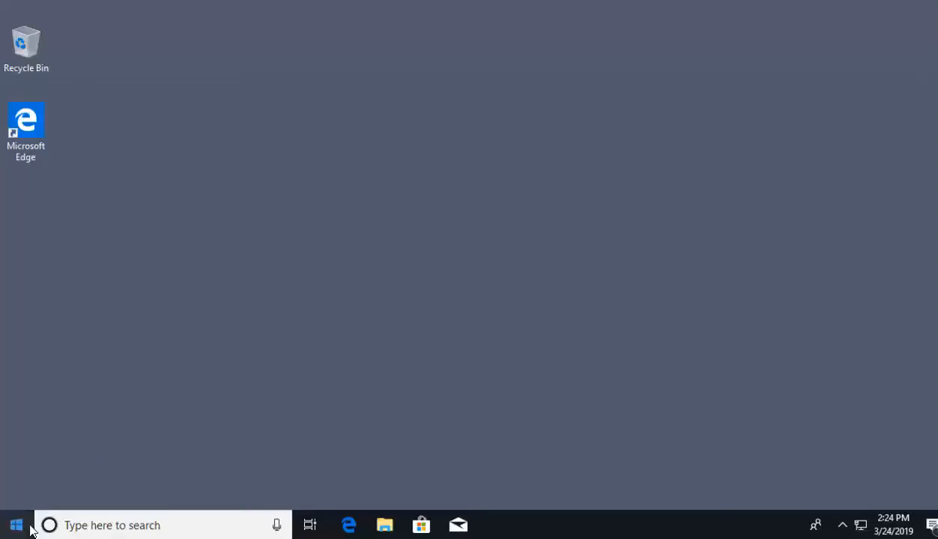
# Search the Start menu for 'control panel'
pyautogui.click(15, 525)
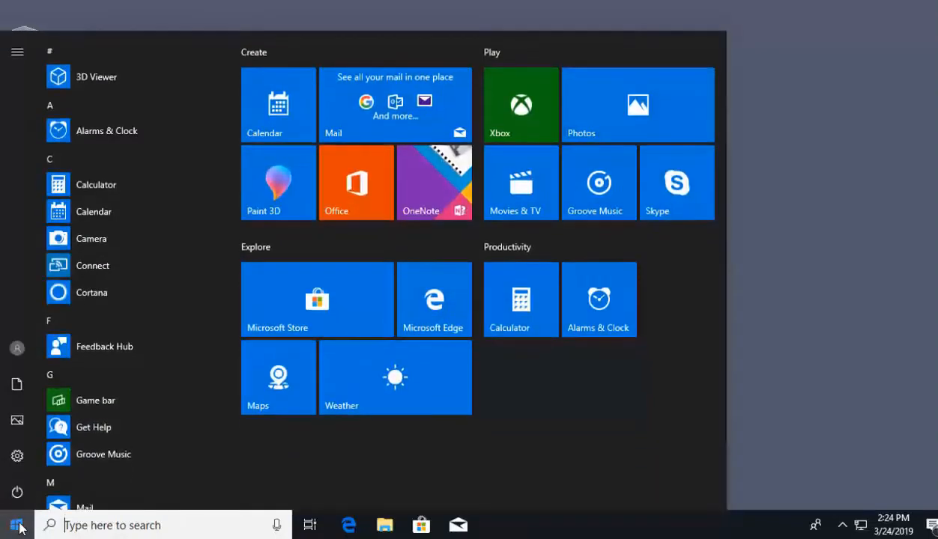
pyautogui.write('control panel')
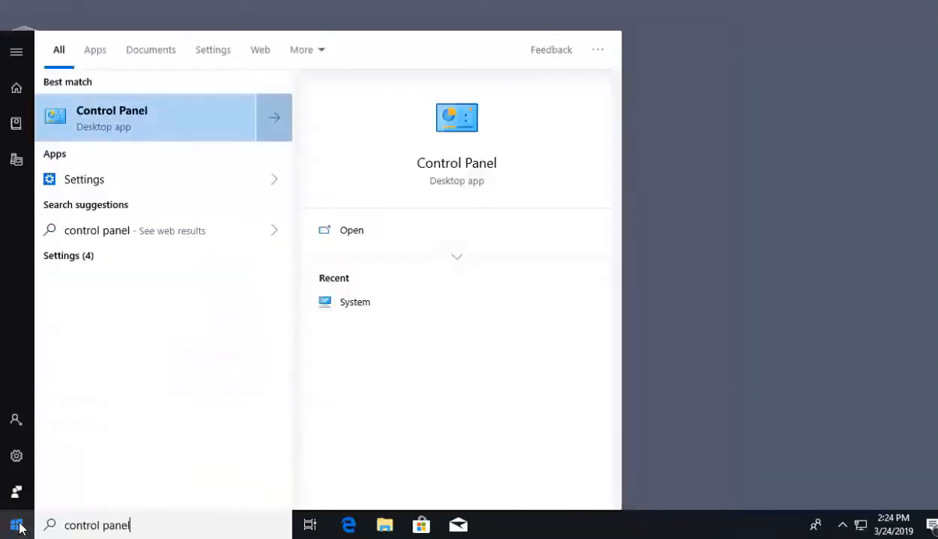
pyautogui.moveTo(457, 163)
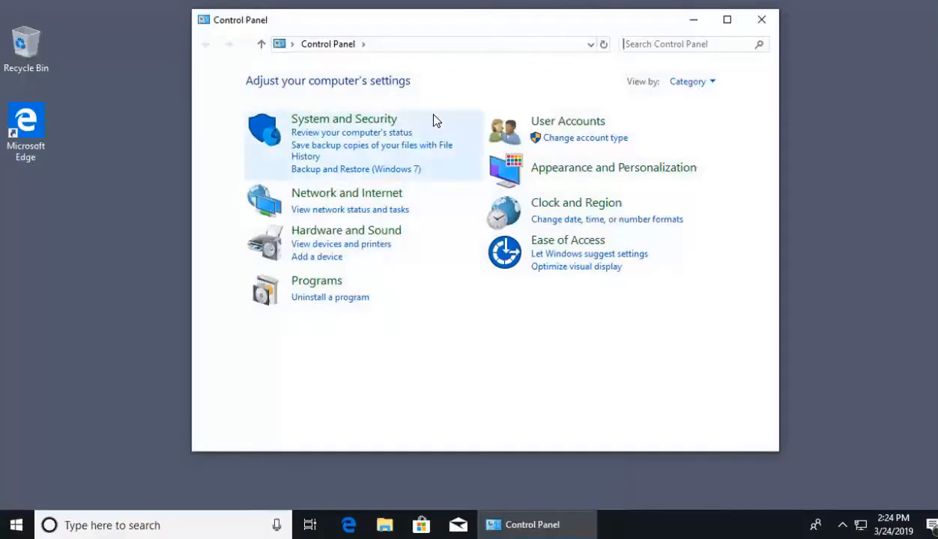
pyautogui.moveTo(301, 132)
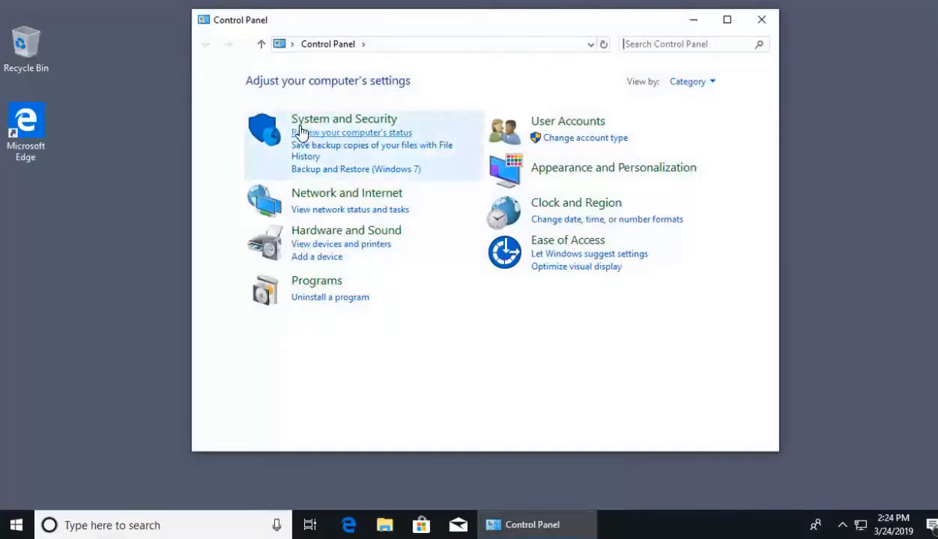
pyautogui.moveTo(344, 118)
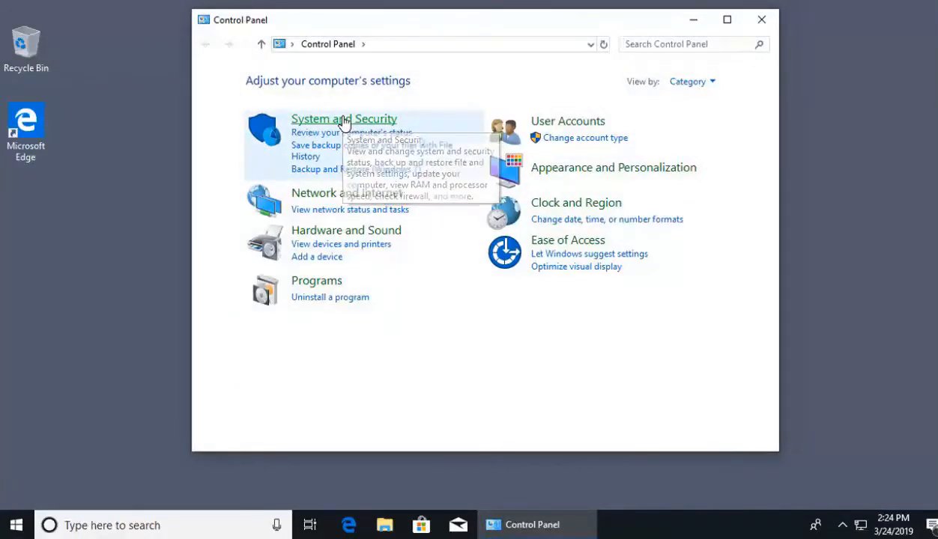
# Open System under System and Security to view the computer's basic information
pyautogui.click(344, 118)
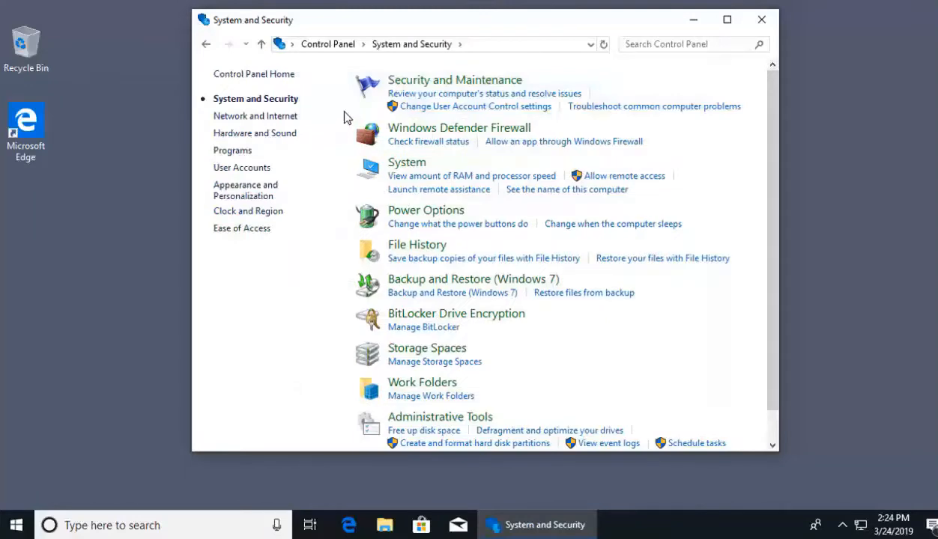
pyautogui.moveTo(407, 163)
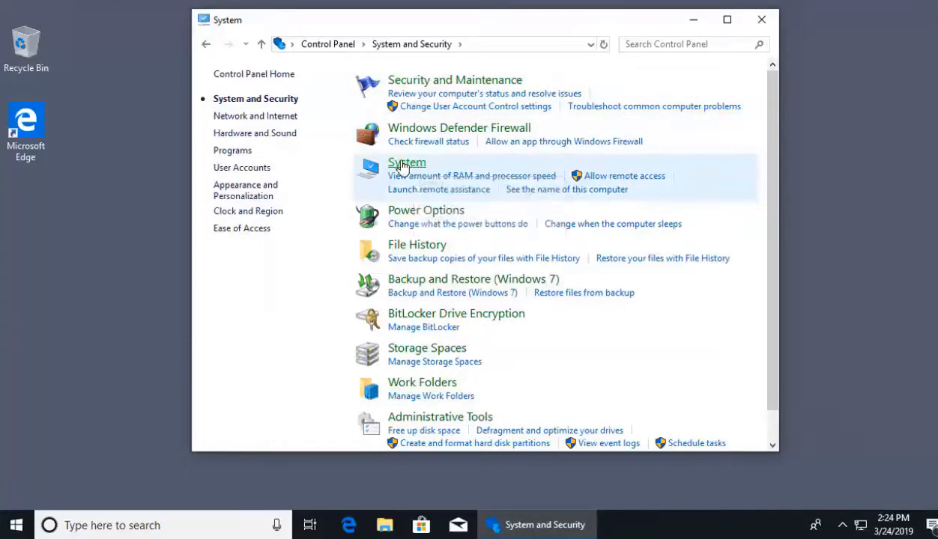
pyautogui.click(407, 163)
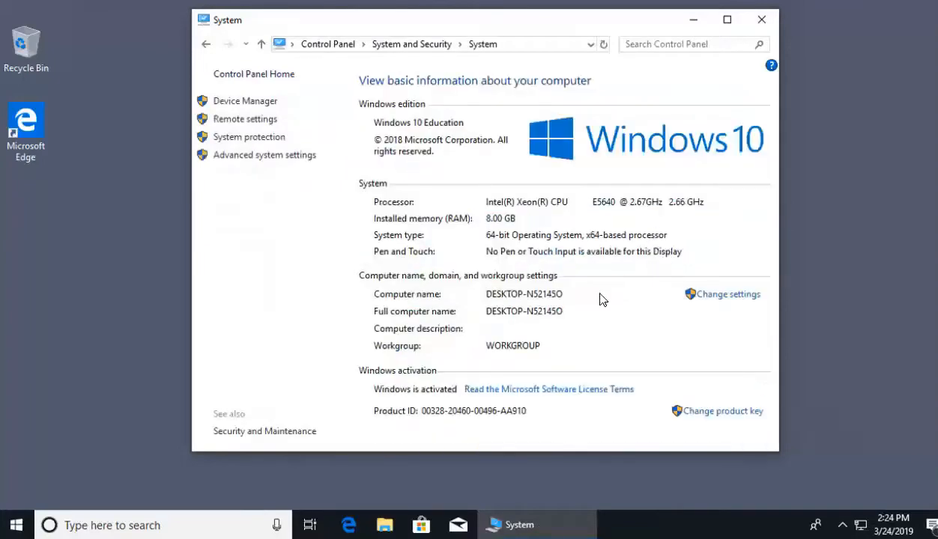
pyautogui.moveTo(408, 350)
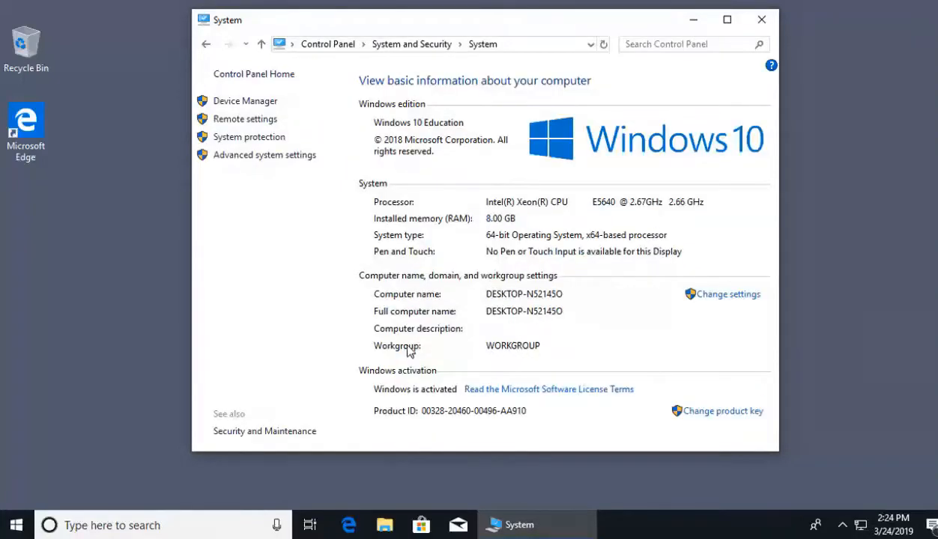
pyautogui.moveTo(524, 354)
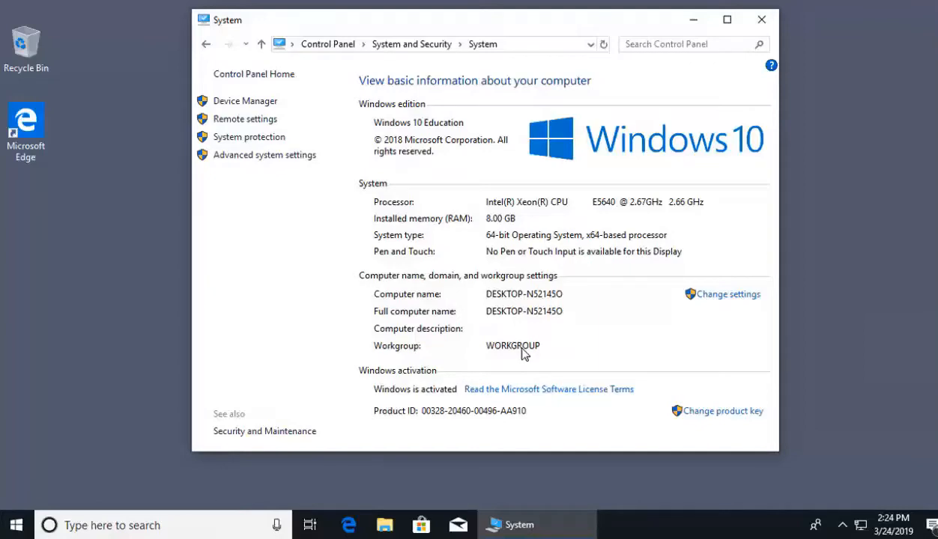
pyautogui.moveTo(727, 294)
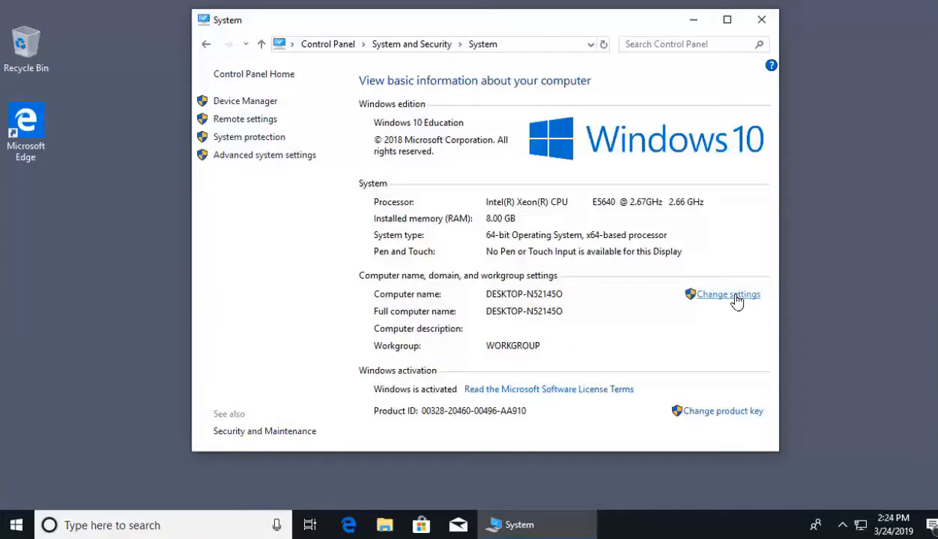
pyautogui.moveTo(524, 286)
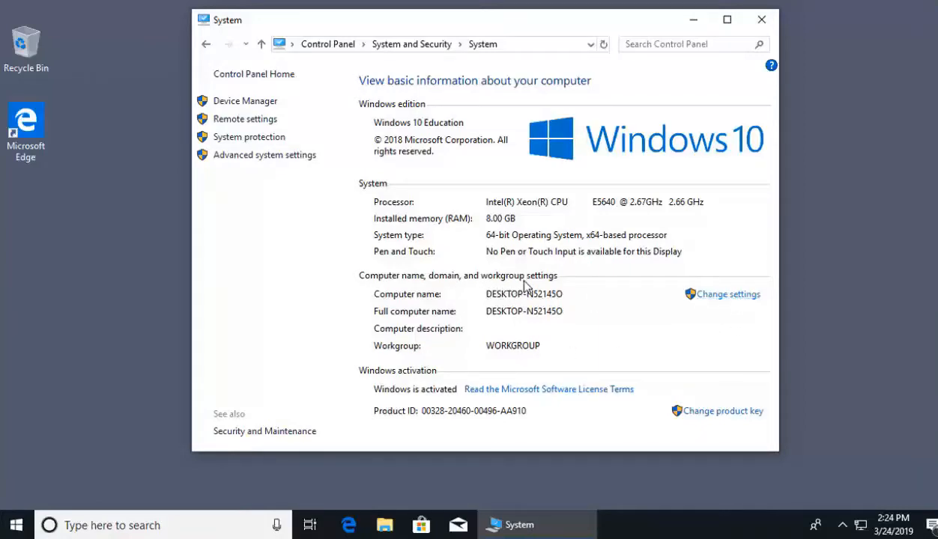
# Open System Properties on the Computer Name tab via Change settings
pyautogui.click(727, 293)
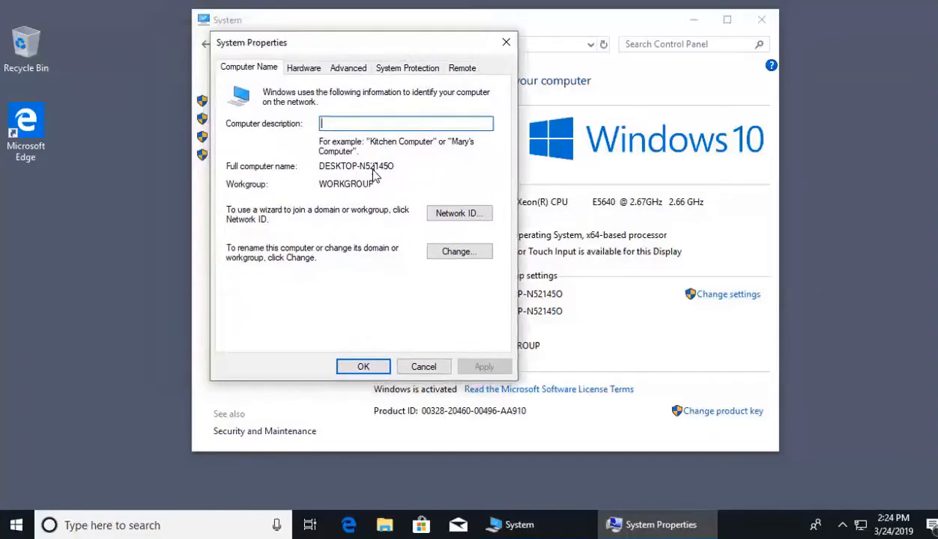
pyautogui.moveTo(476, 227)
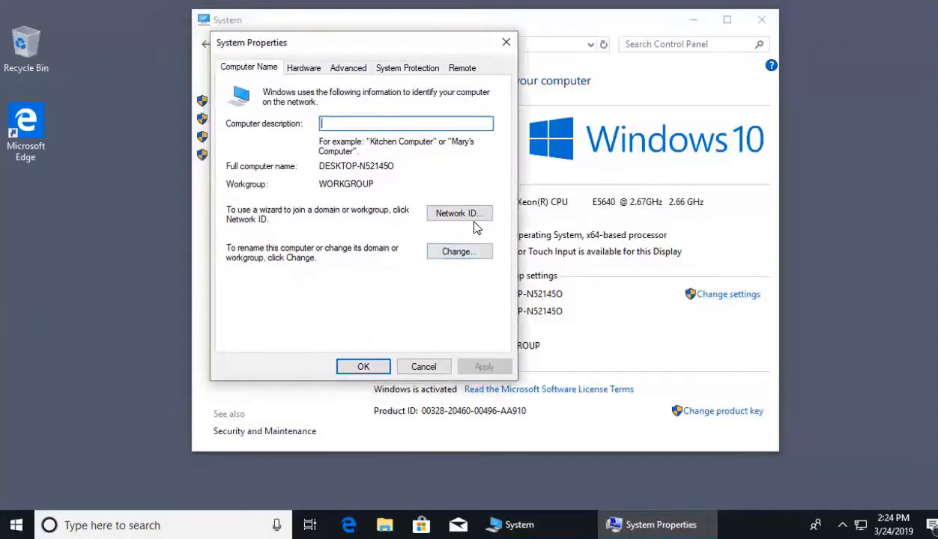
pyautogui.moveTo(400, 255)
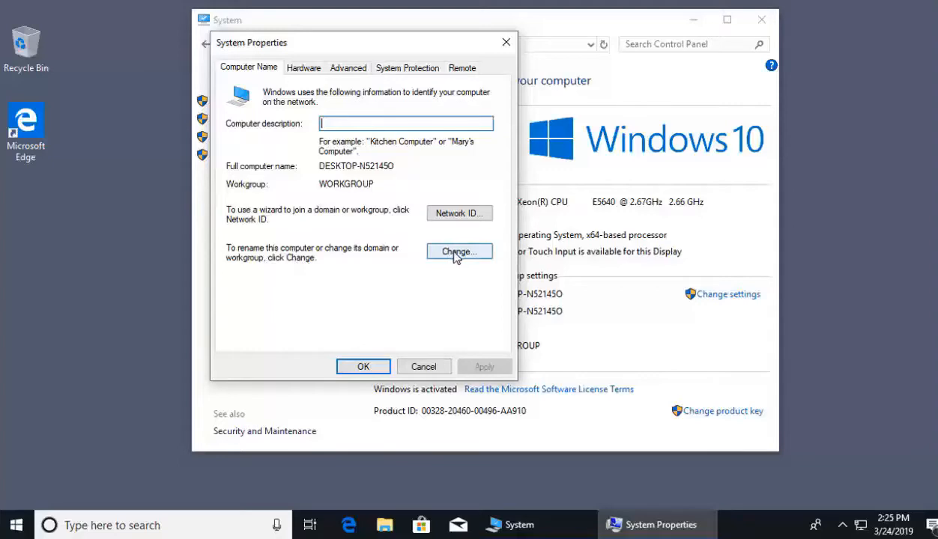
pyautogui.moveTo(377, 254)
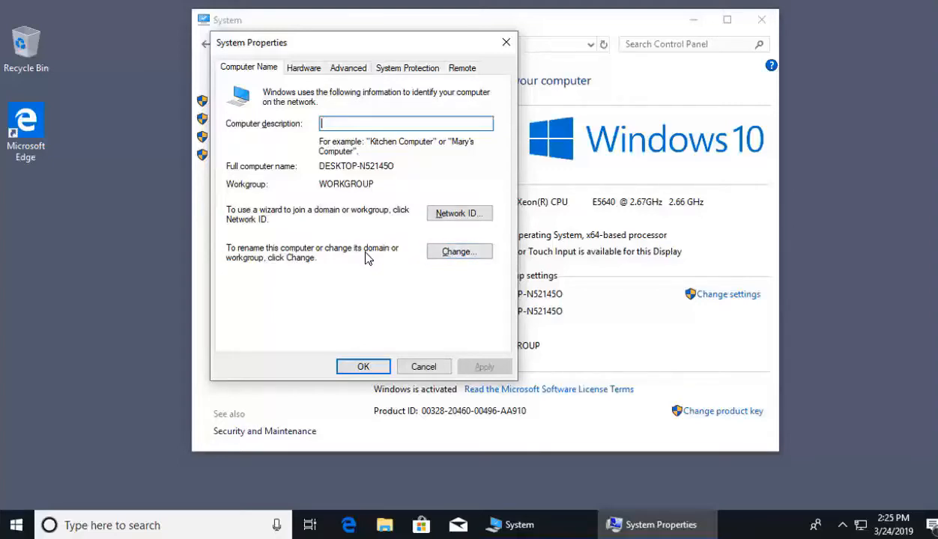
pyautogui.moveTo(217, 145)
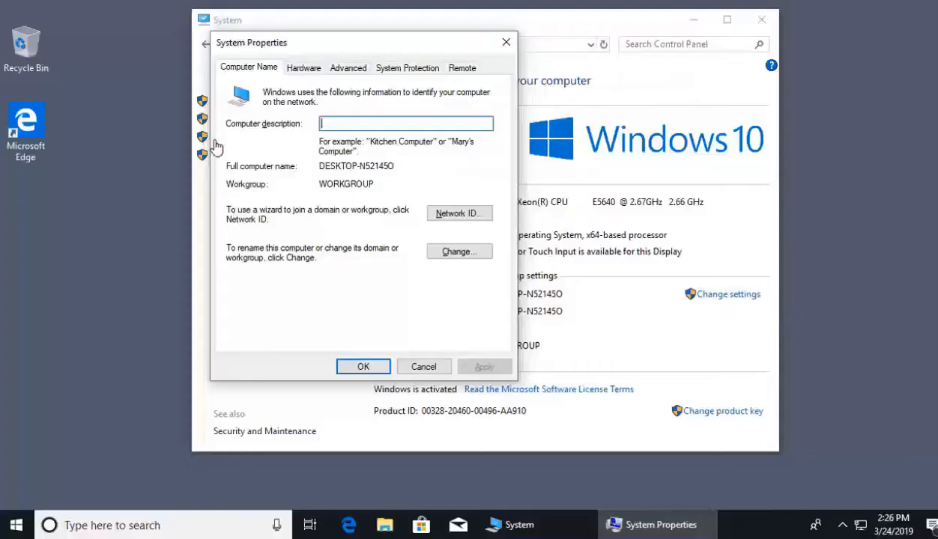
pyautogui.moveTo(298, 258)
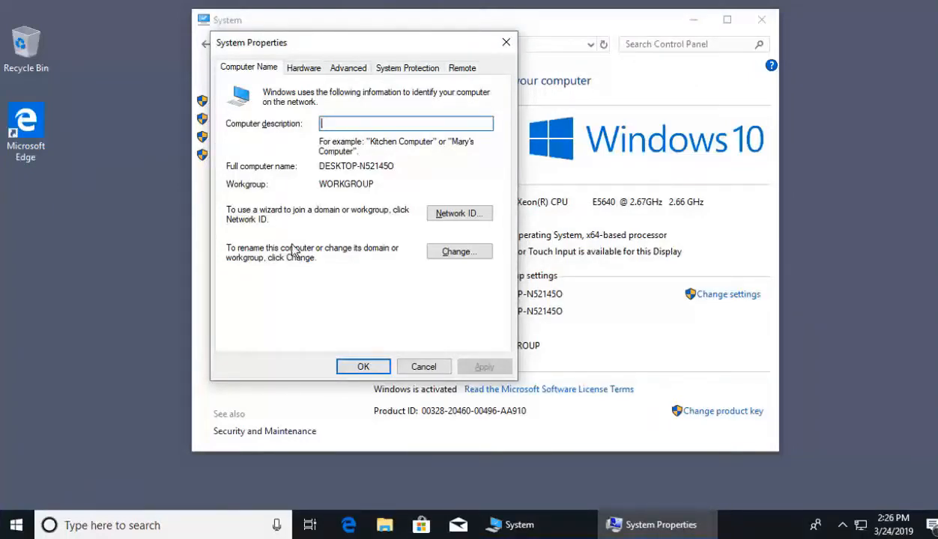
# Replace the workgroup name WORKGROUP with WORKDOMAIN in Computer Name/Domain Changes
pyautogui.click(459, 251)
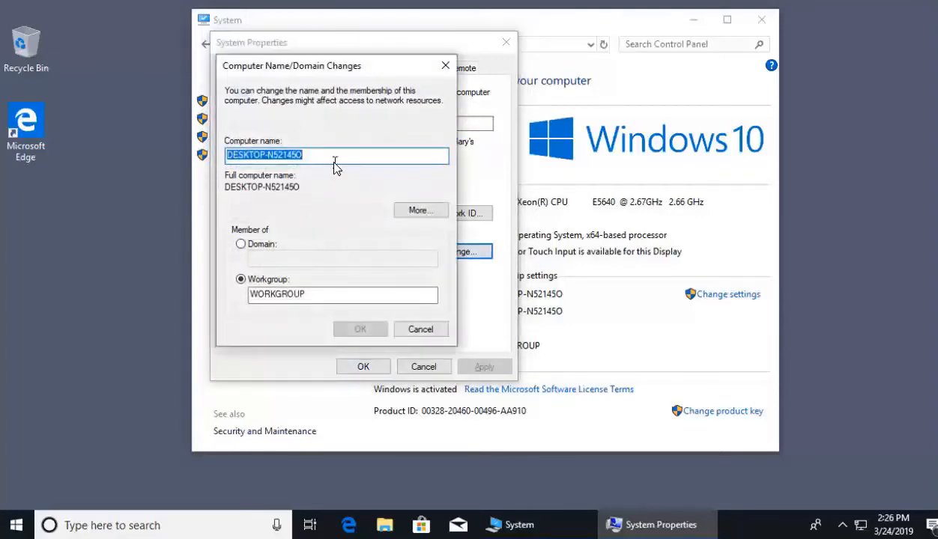
pyautogui.click(315, 155)
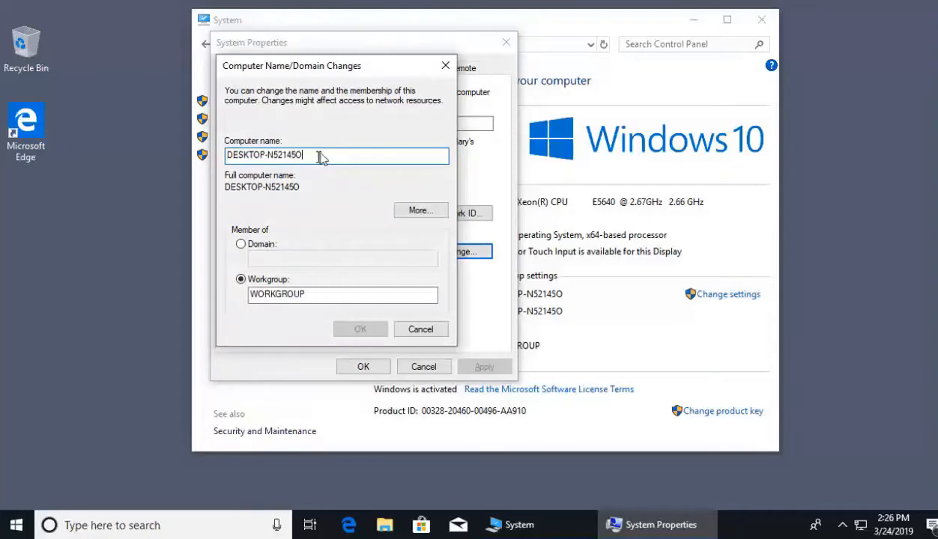
pyautogui.moveTo(320, 294)
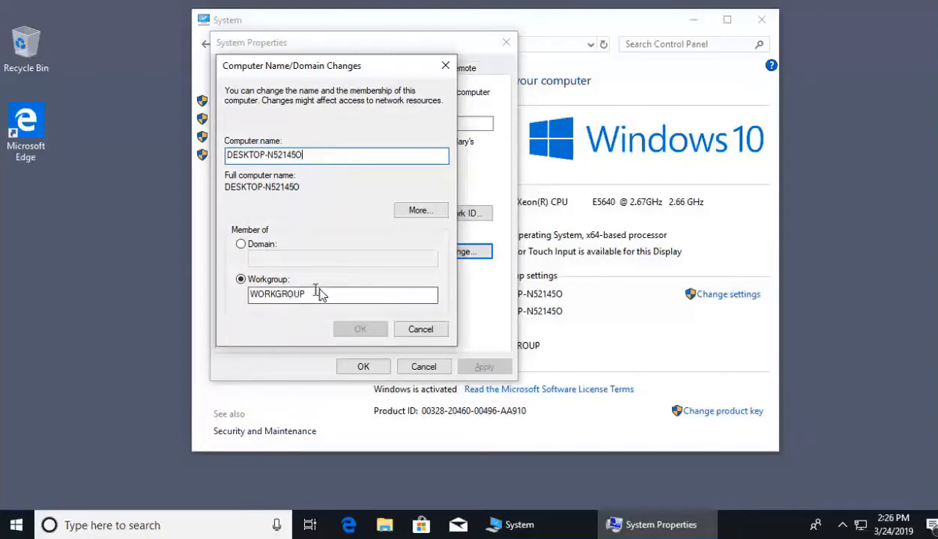
pyautogui.tripleClick(299, 294)
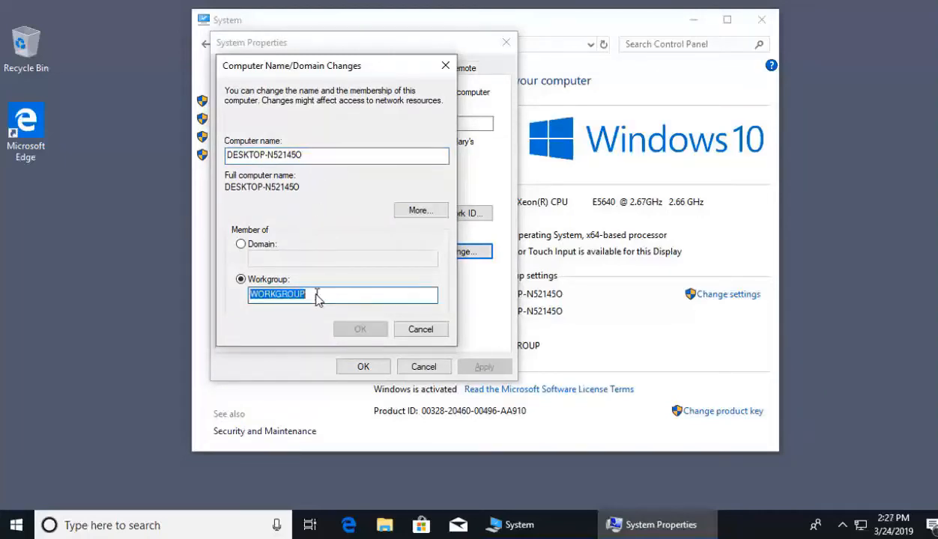
pyautogui.moveTo(318, 311)
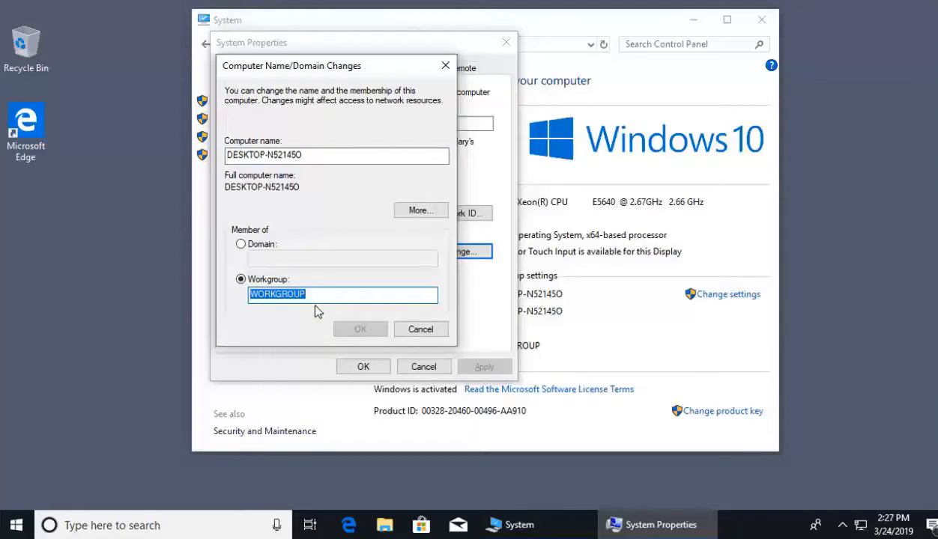
pyautogui.click(325, 294)
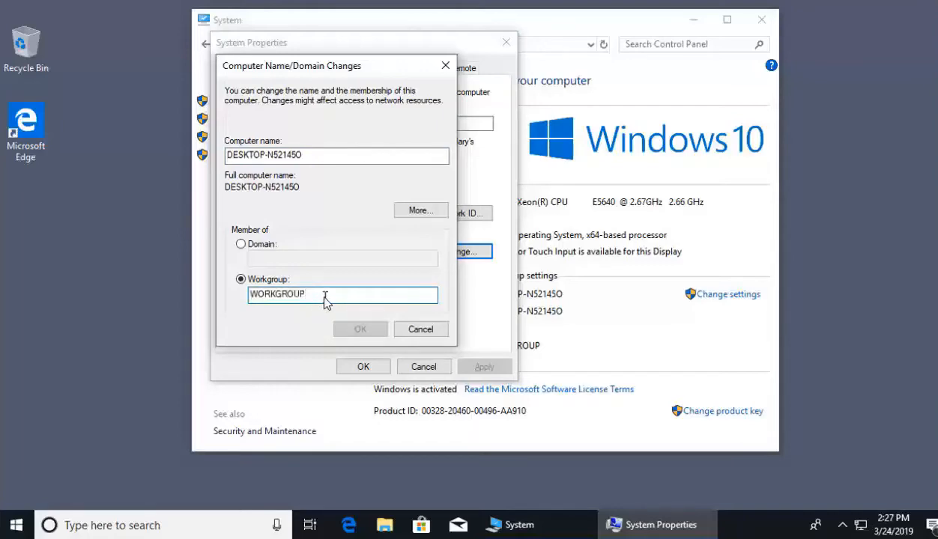
pyautogui.moveTo(336, 293)
pyautogui.write('W')
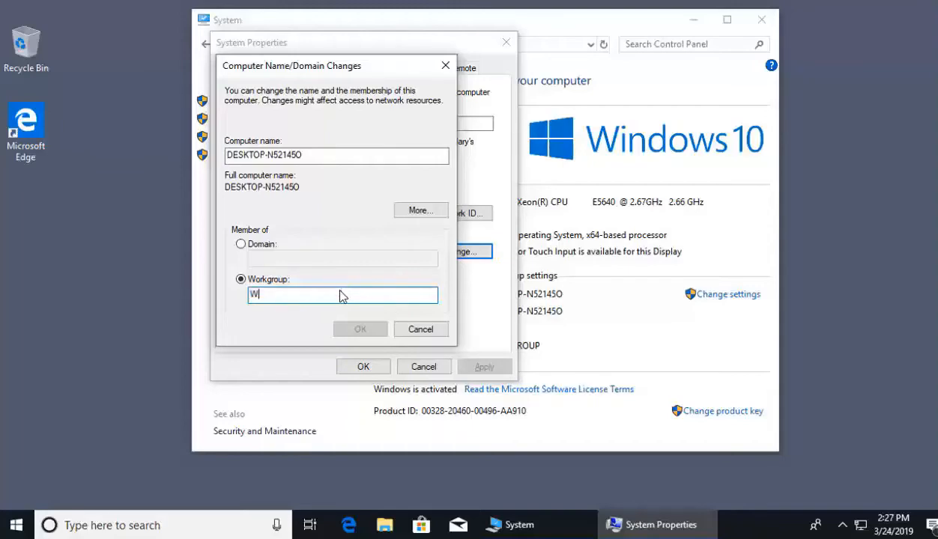
pyautogui.write('ORKDOMAIN')
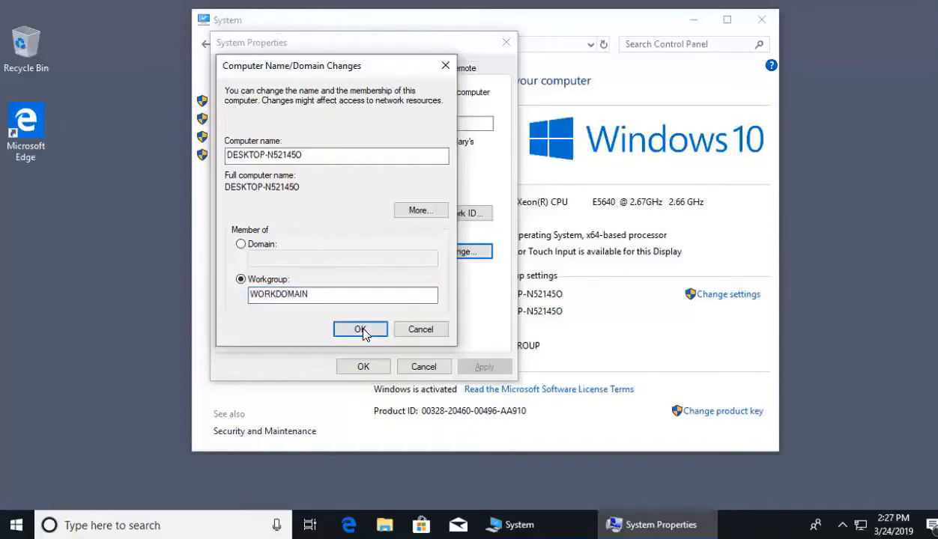
pyautogui.click(361, 330)
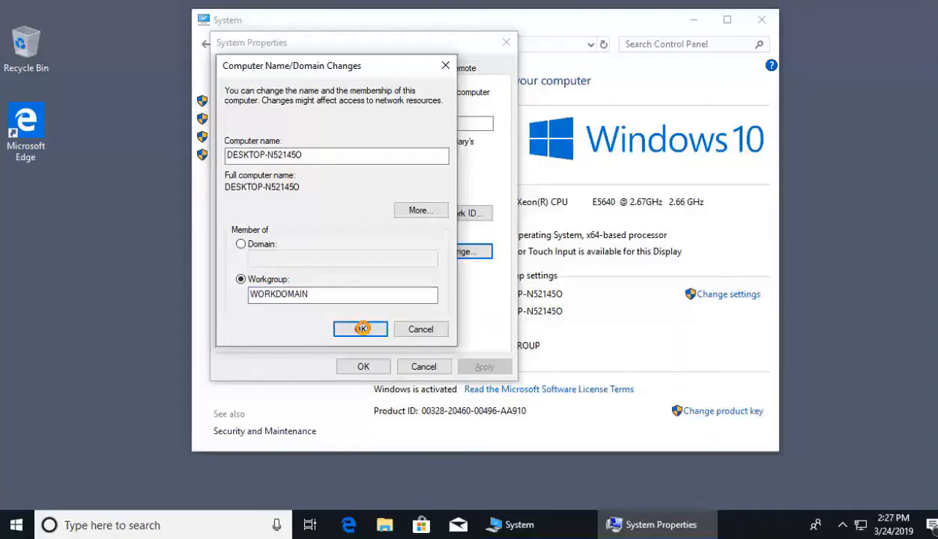
# Apply the WORKDOMAIN change and acknowledge the welcome and restart-required messages
pyautogui.click(360, 329)
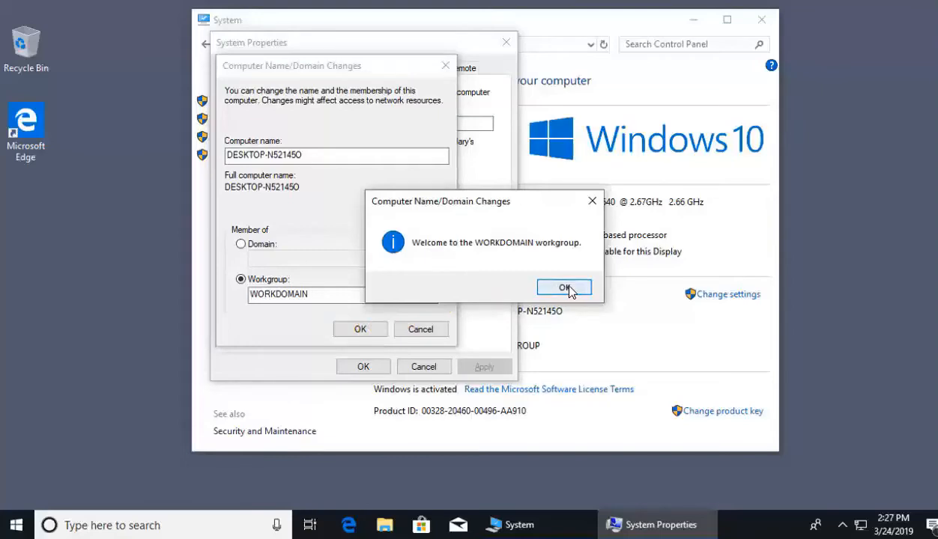
pyautogui.click(565, 287)
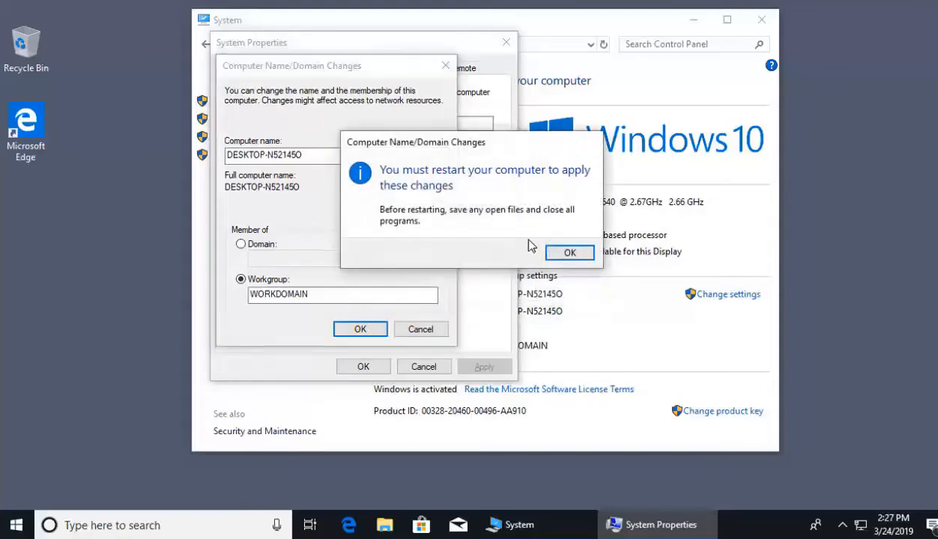
pyautogui.click(569, 253)
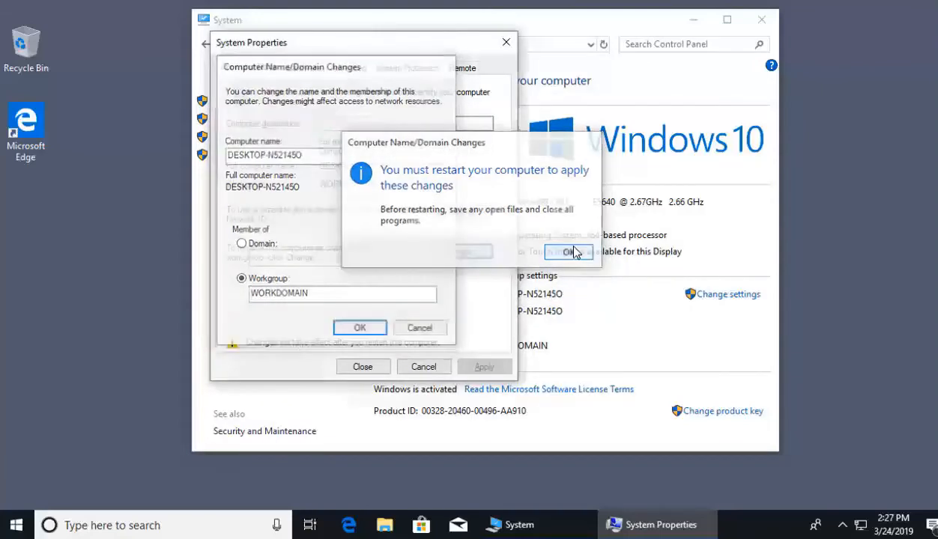
# Close System Properties and answer the restart prompt
pyautogui.click(568, 251)
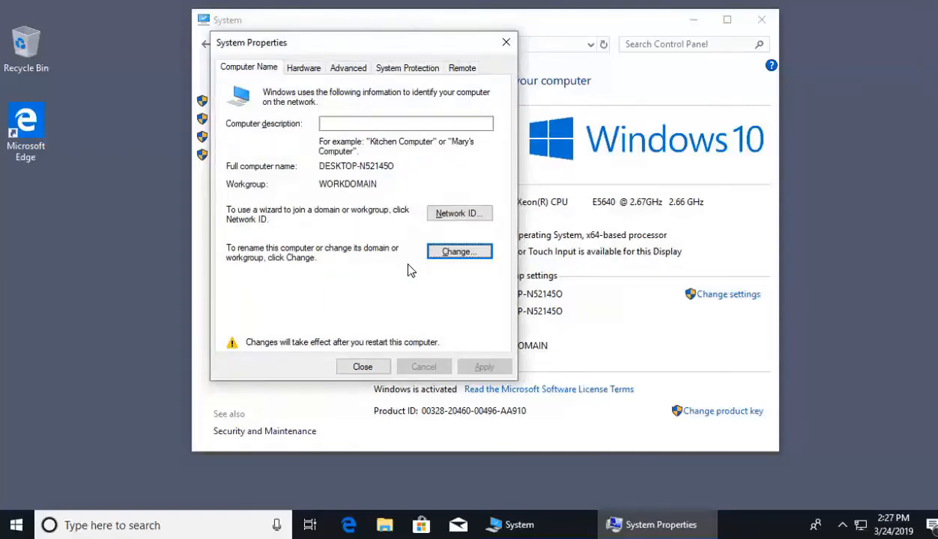
pyautogui.moveTo(363, 367)
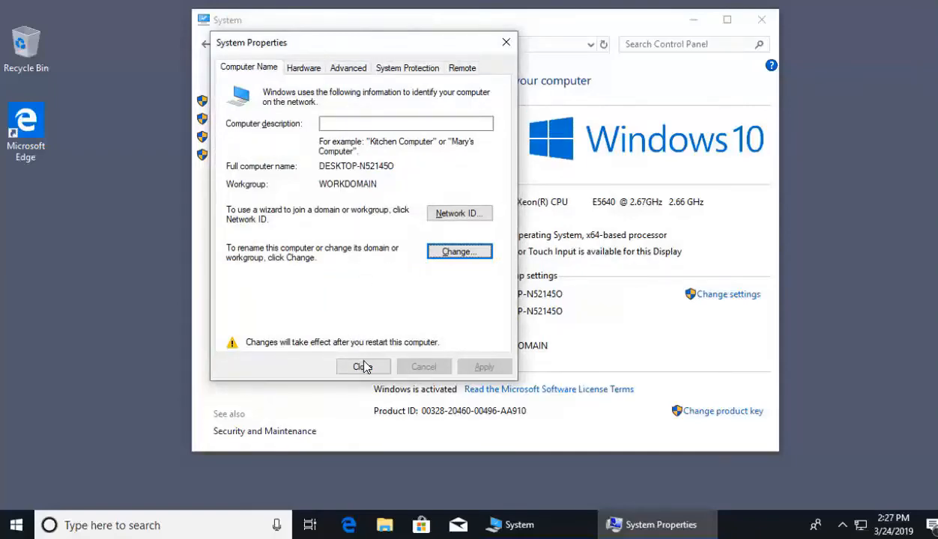
pyautogui.click(363, 366)
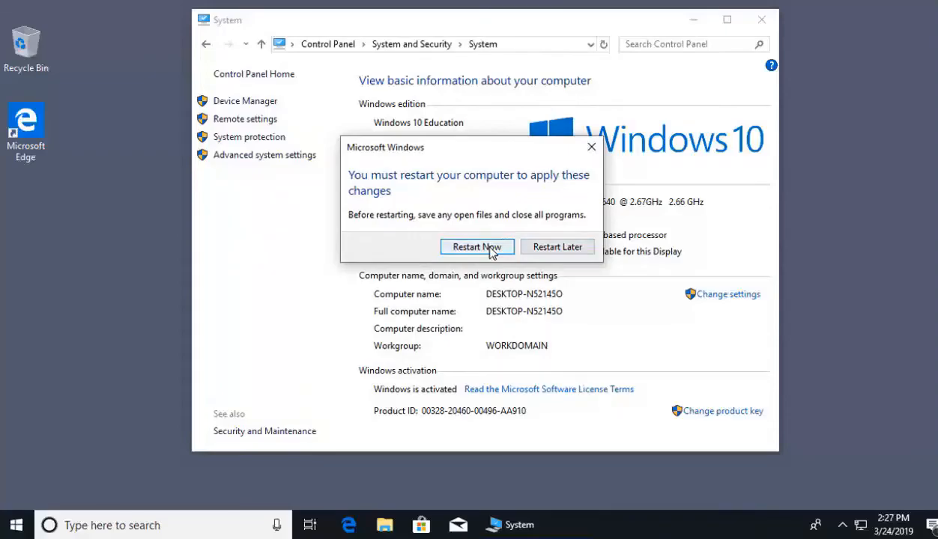
pyautogui.click(478, 247)
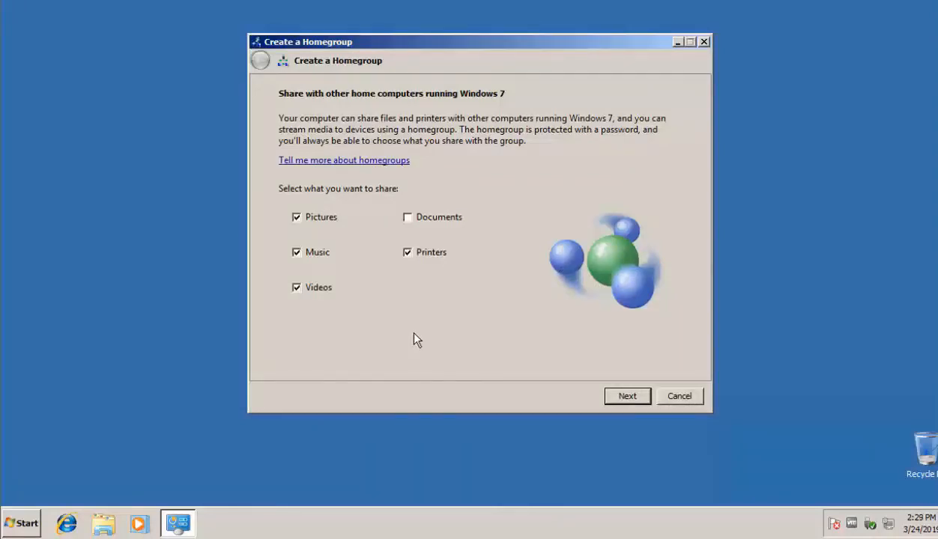
pyautogui.moveTo(410, 327)
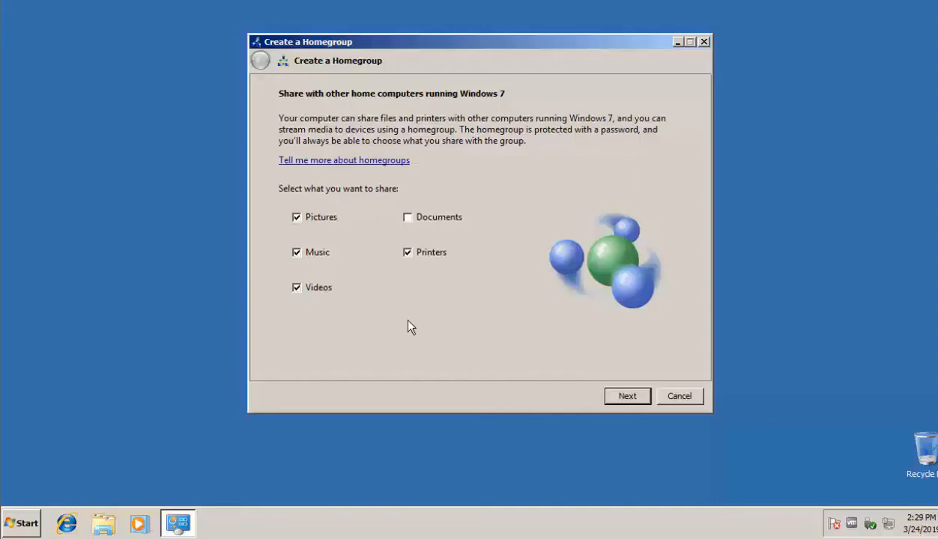
pyautogui.moveTo(405, 326)
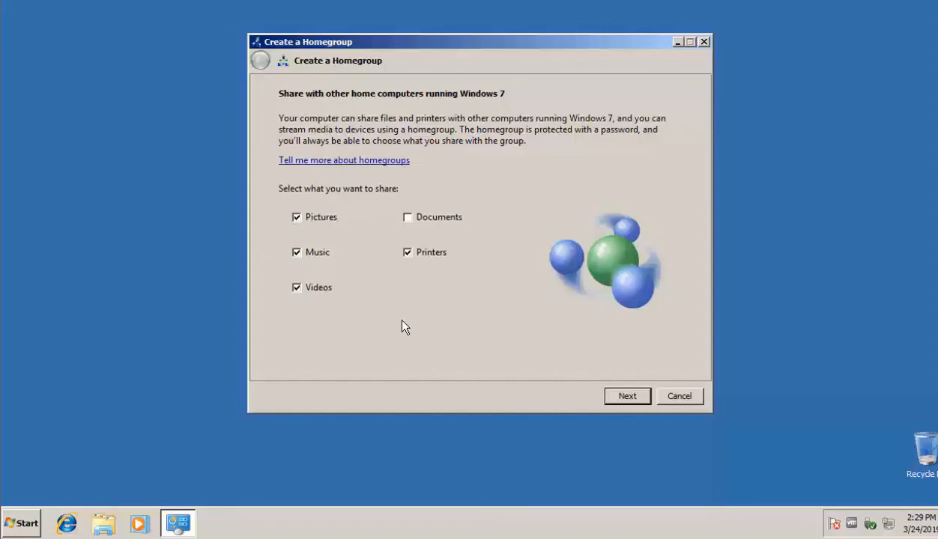
pyautogui.moveTo(472, 332)
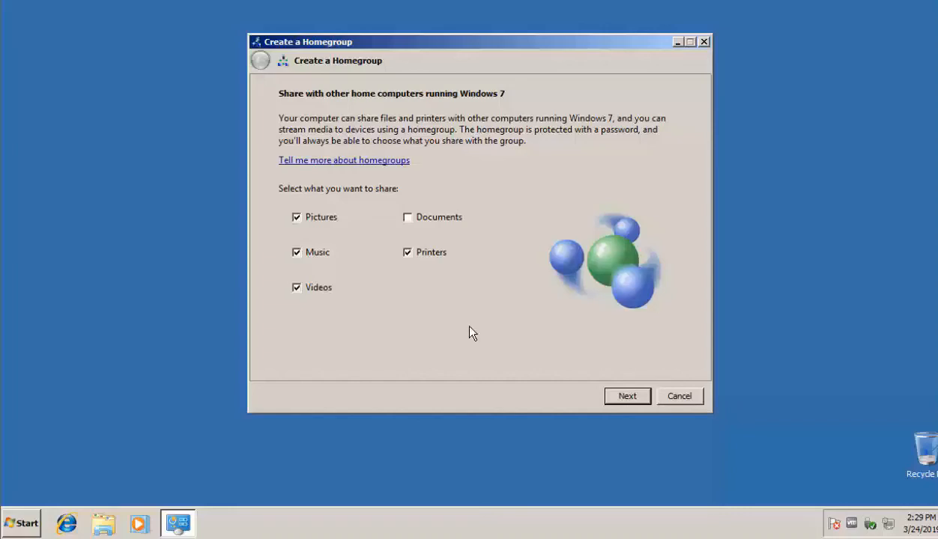
pyautogui.moveTo(352, 121)
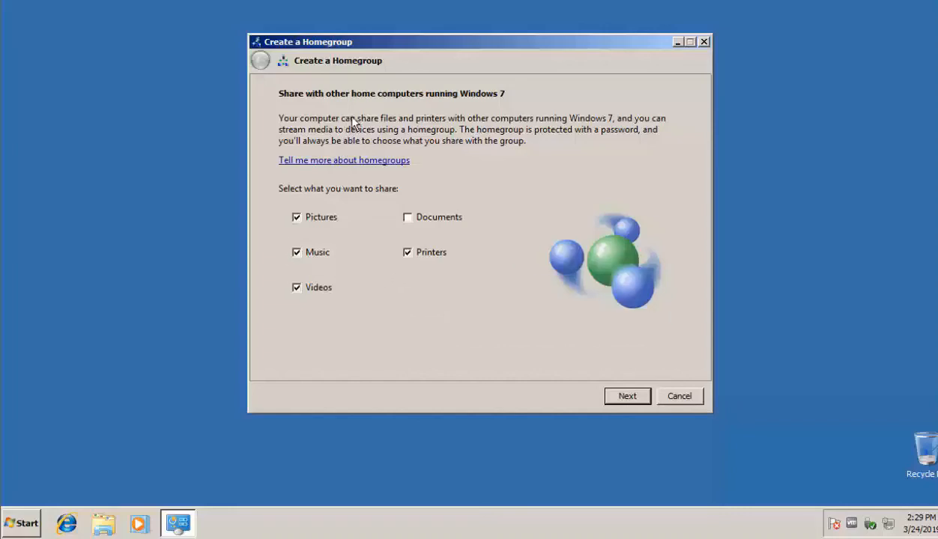
pyautogui.moveTo(332, 210)
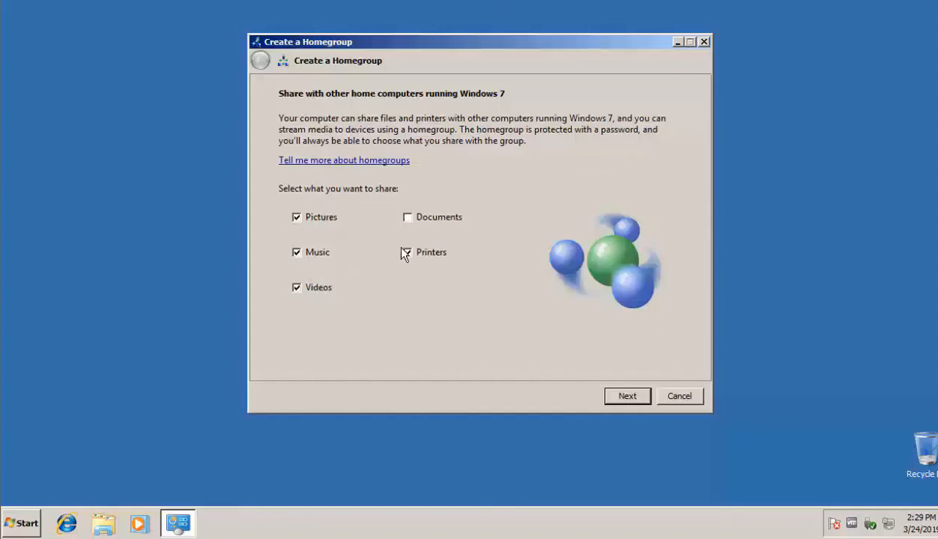
# Share Pictures, Music, Videos and Printers, leave Documents unshared, and create the homegroup
pyautogui.click(407, 253)
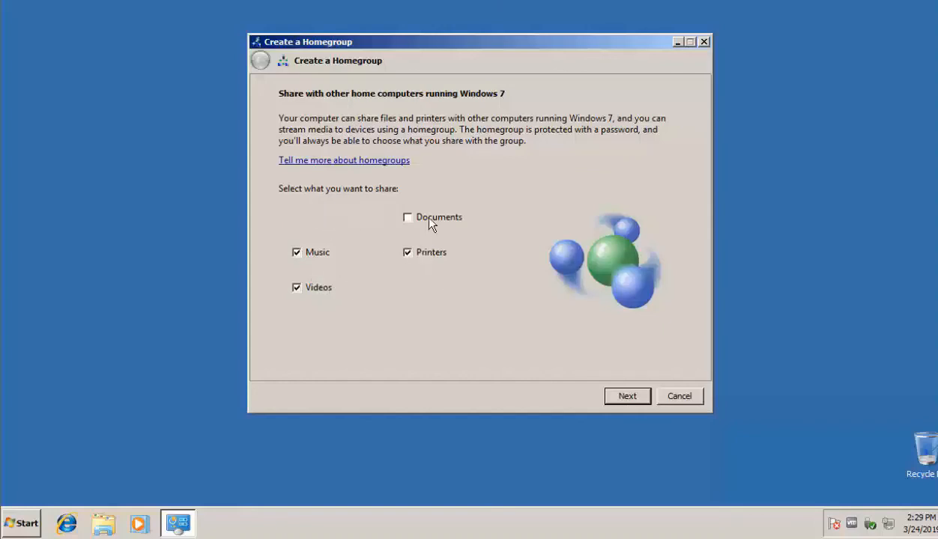
pyautogui.click(627, 395)
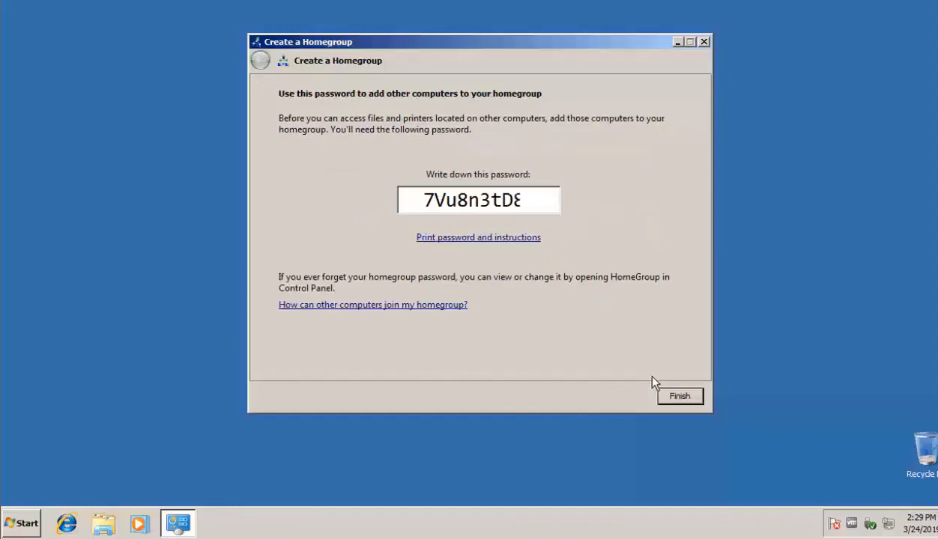
pyautogui.write('m')
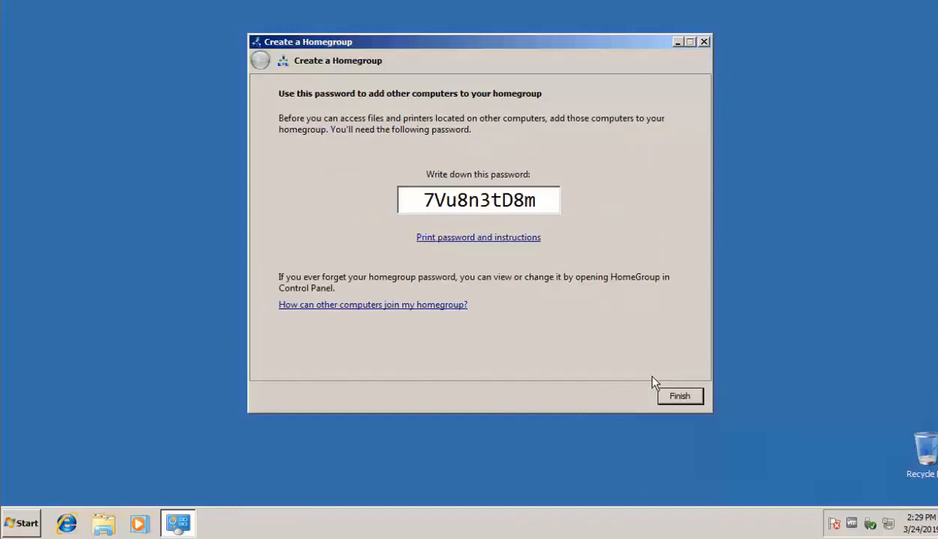
pyautogui.moveTo(478, 244)
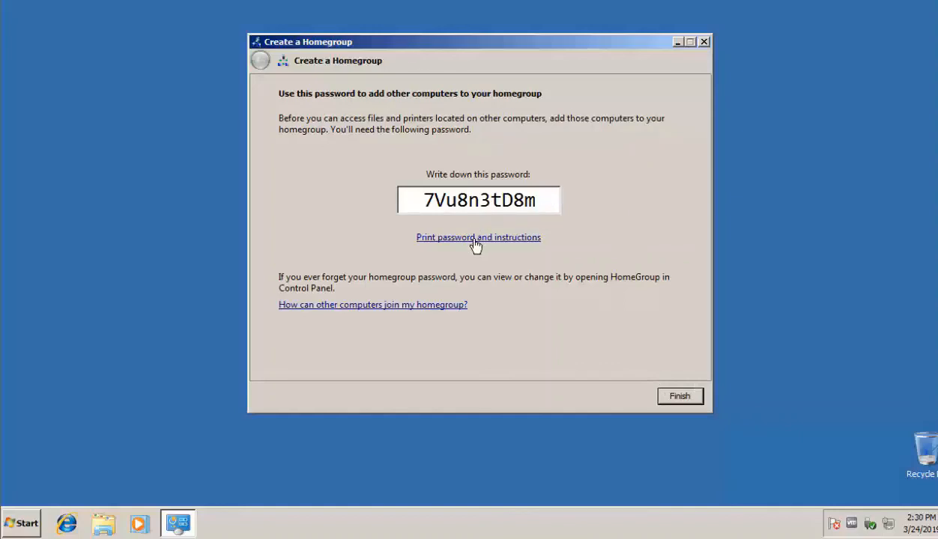
pyautogui.moveTo(528, 142)
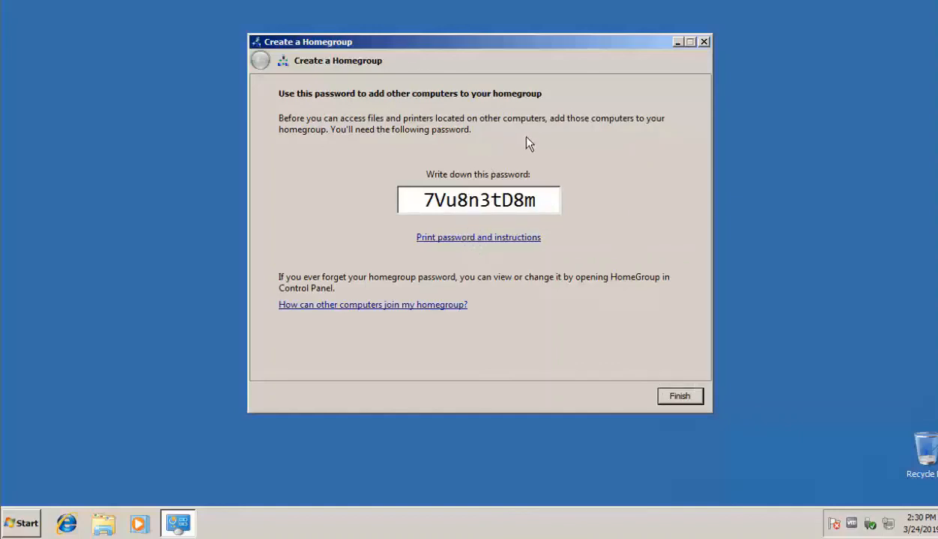
pyautogui.moveTo(474, 201)
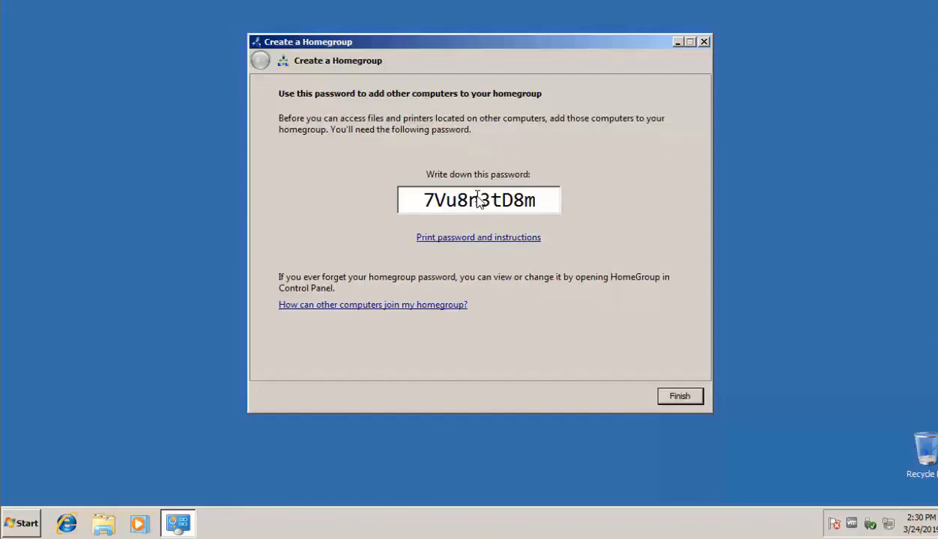
pyautogui.click(679, 395)
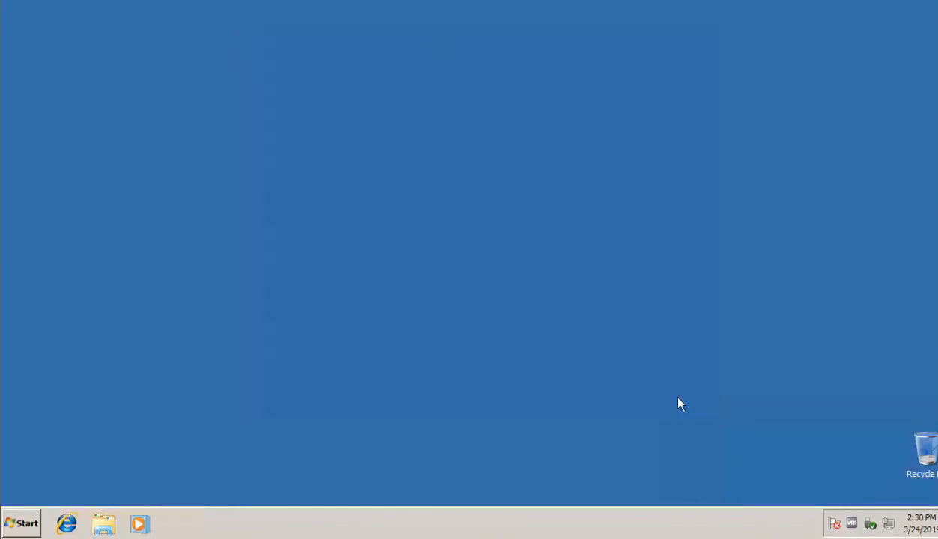
pyautogui.moveTo(697, 410)
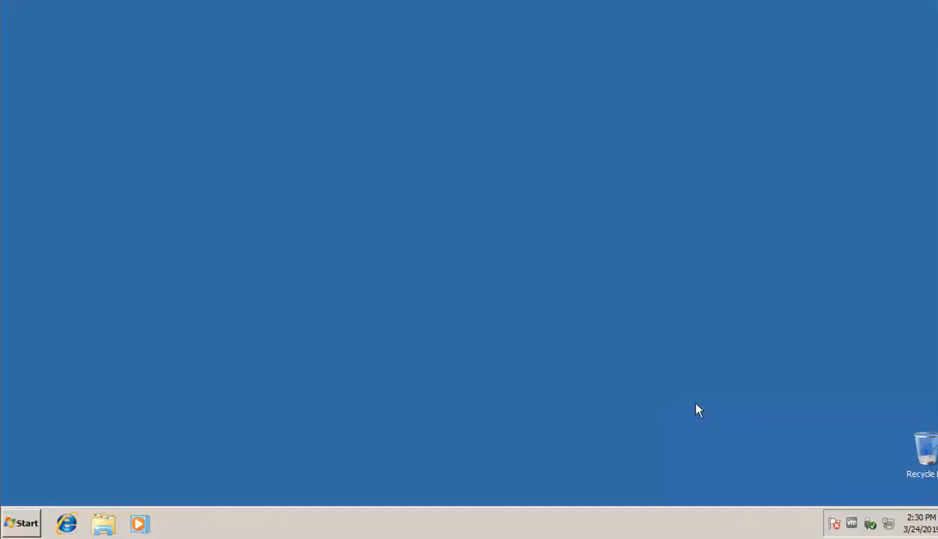